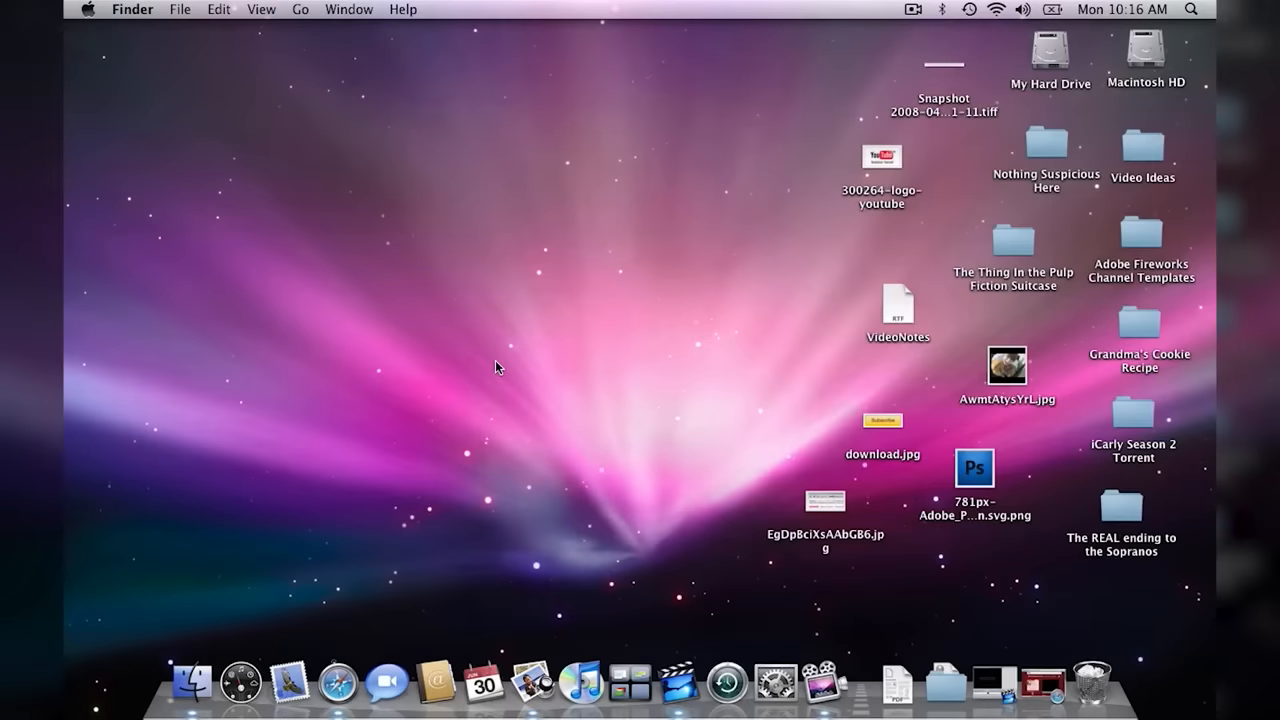
mouse_move(668, 295)
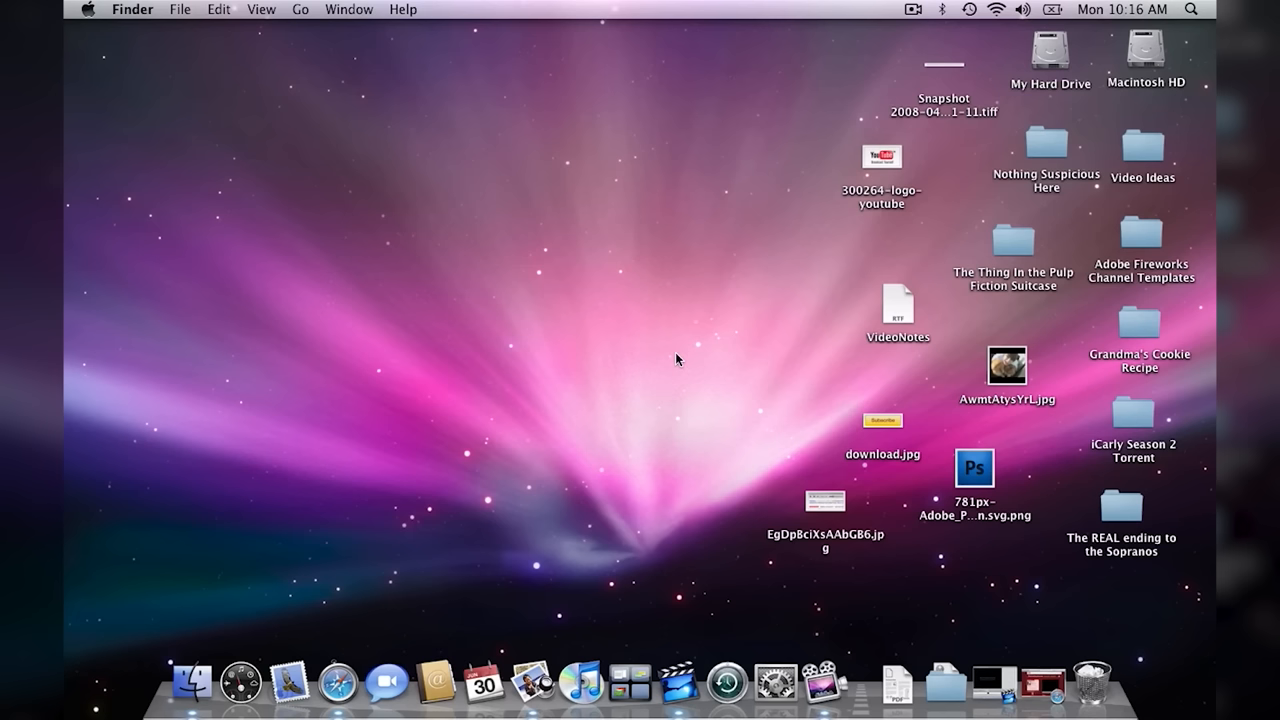
mouse_move(755, 282)
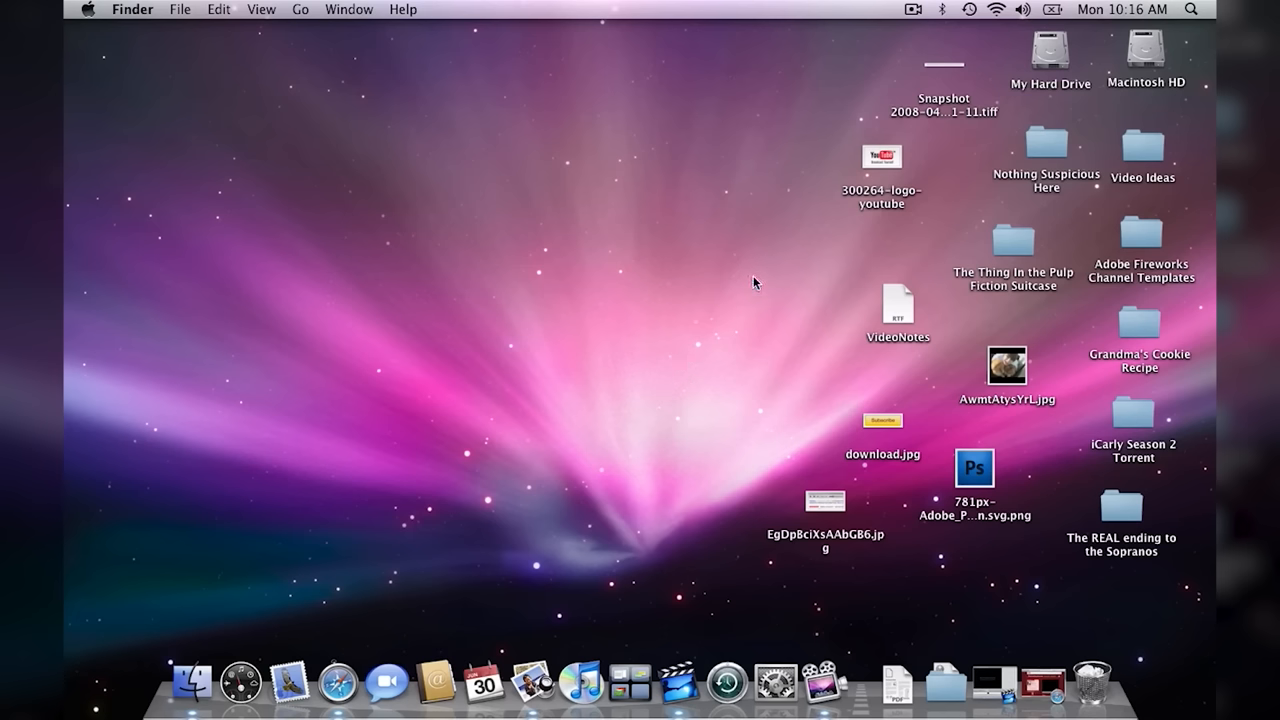
mouse_move(677, 359)
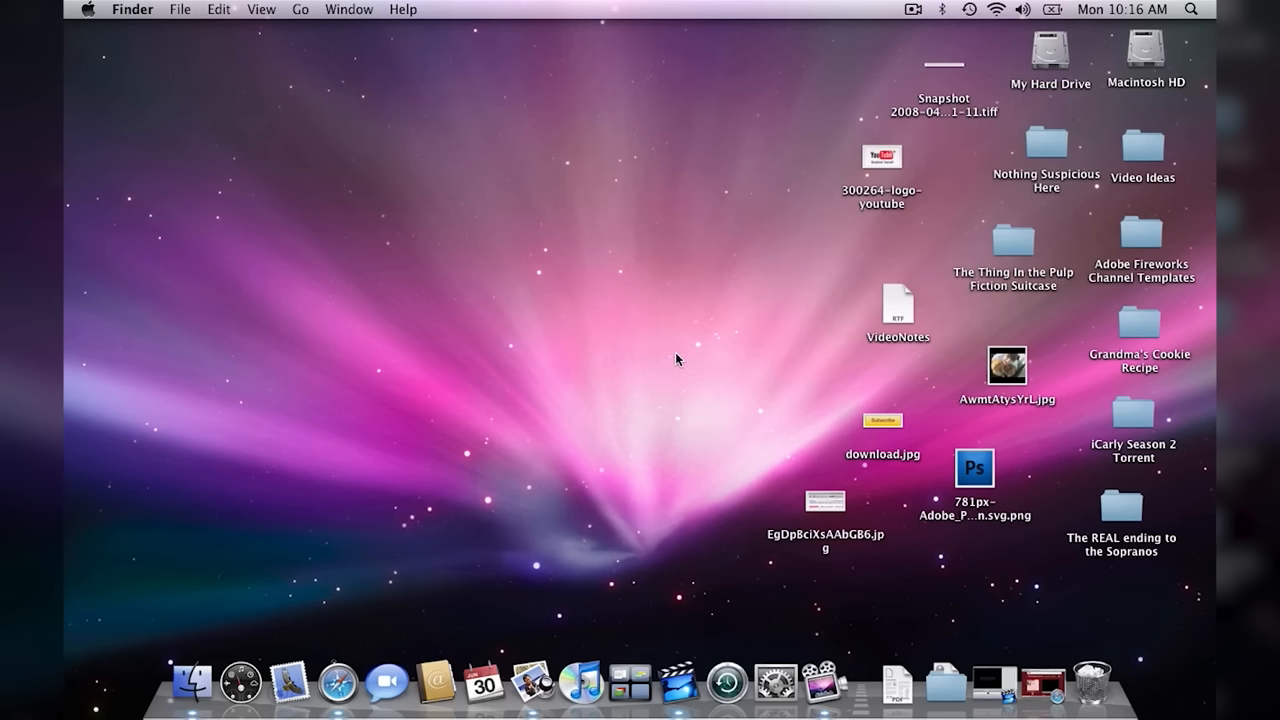
mouse_move(743, 296)
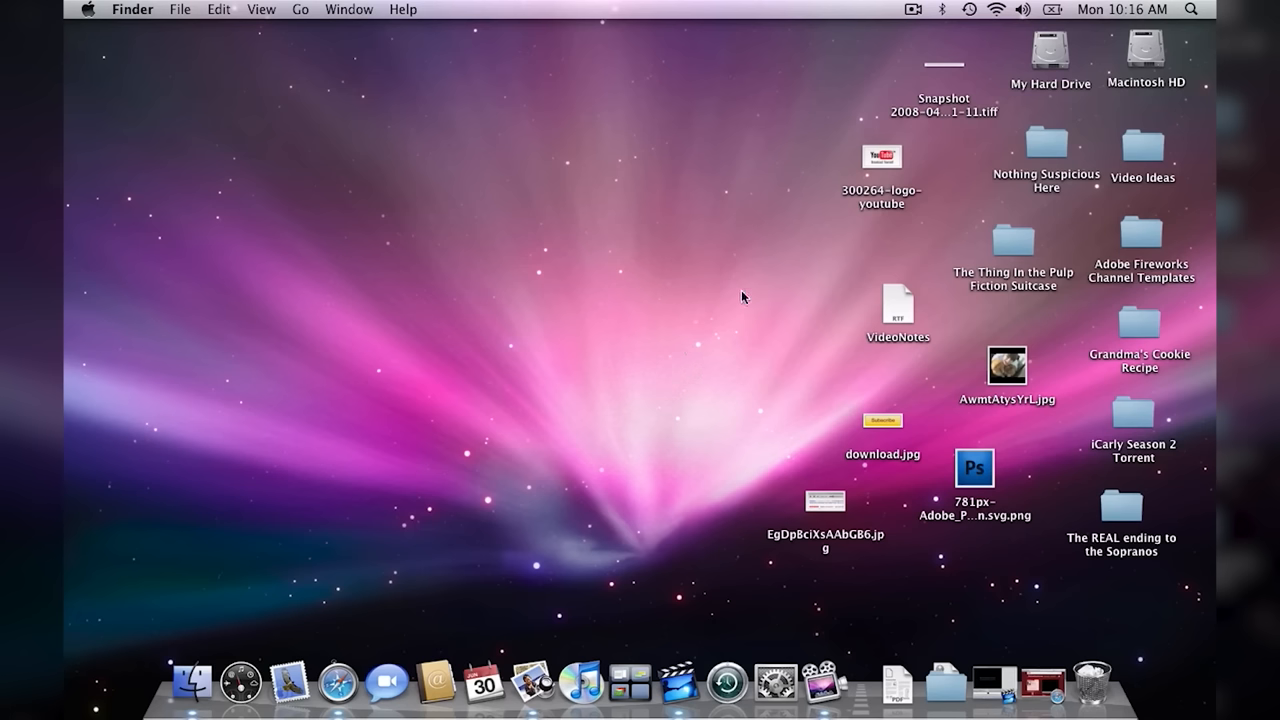
mouse_move(755, 282)
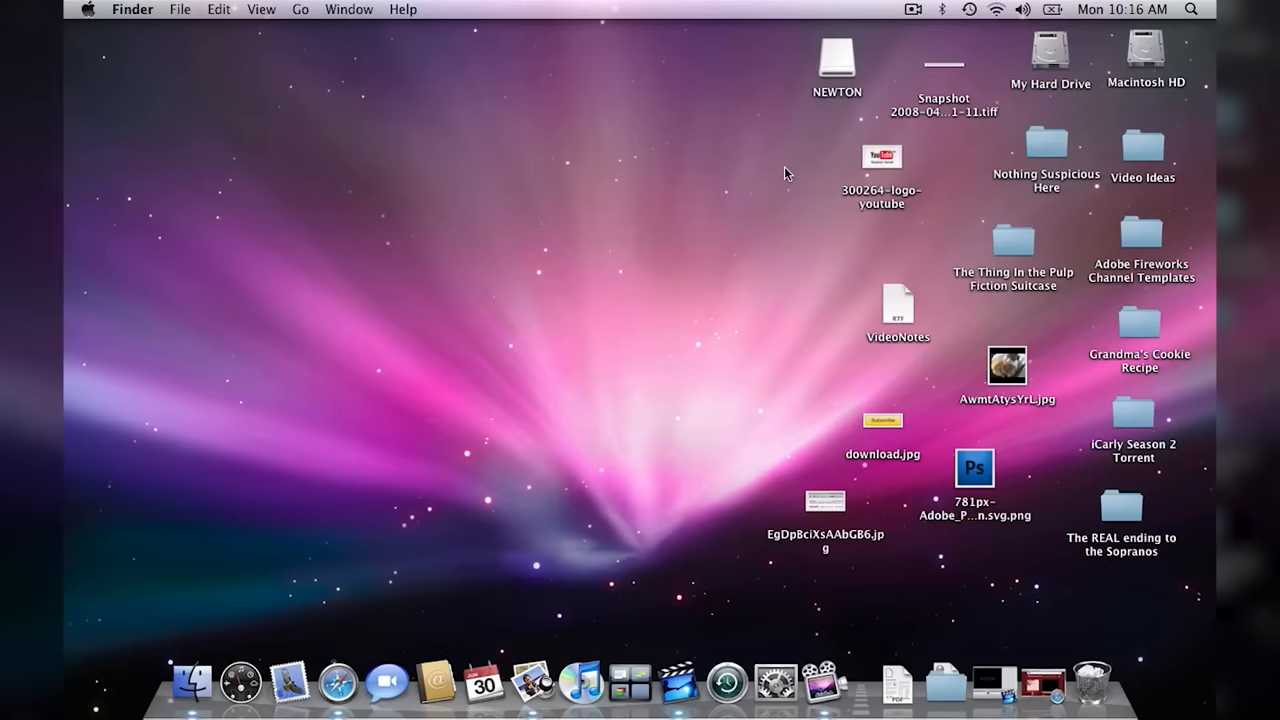
Open the NEWTON drive and launch the NewtonVirus application from it.
double_click(837, 60)
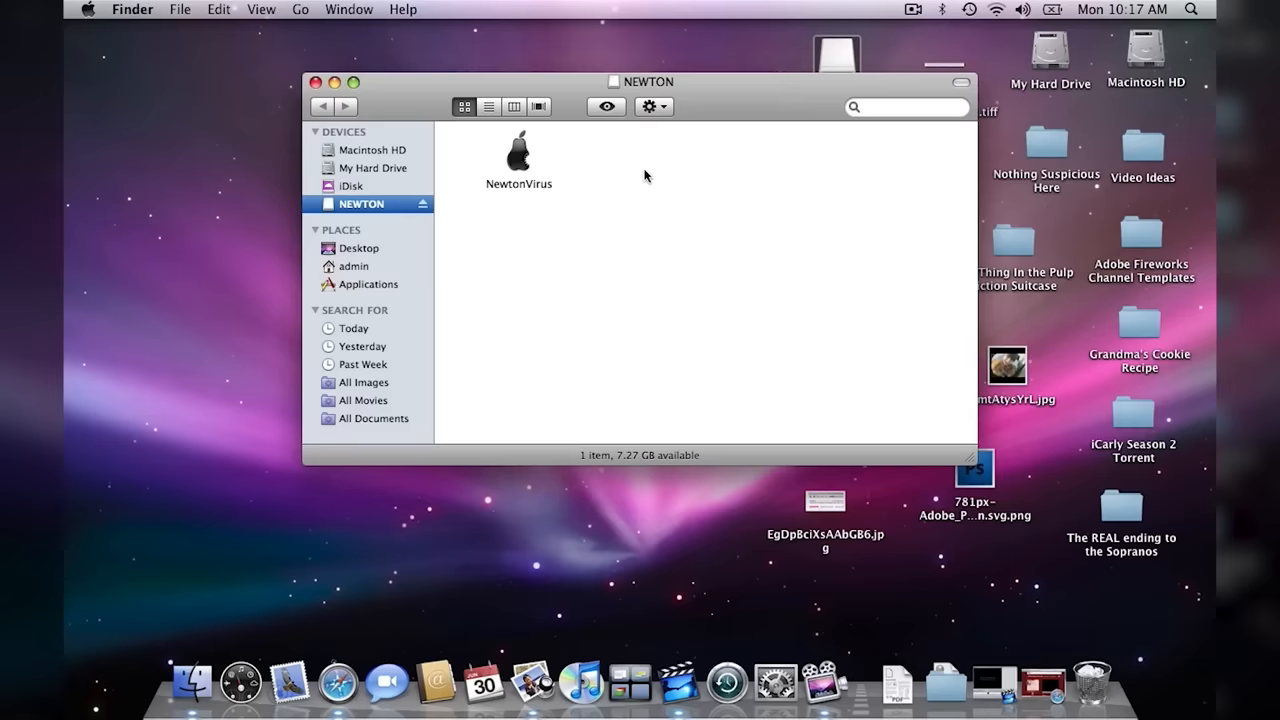
mouse_move(519, 170)
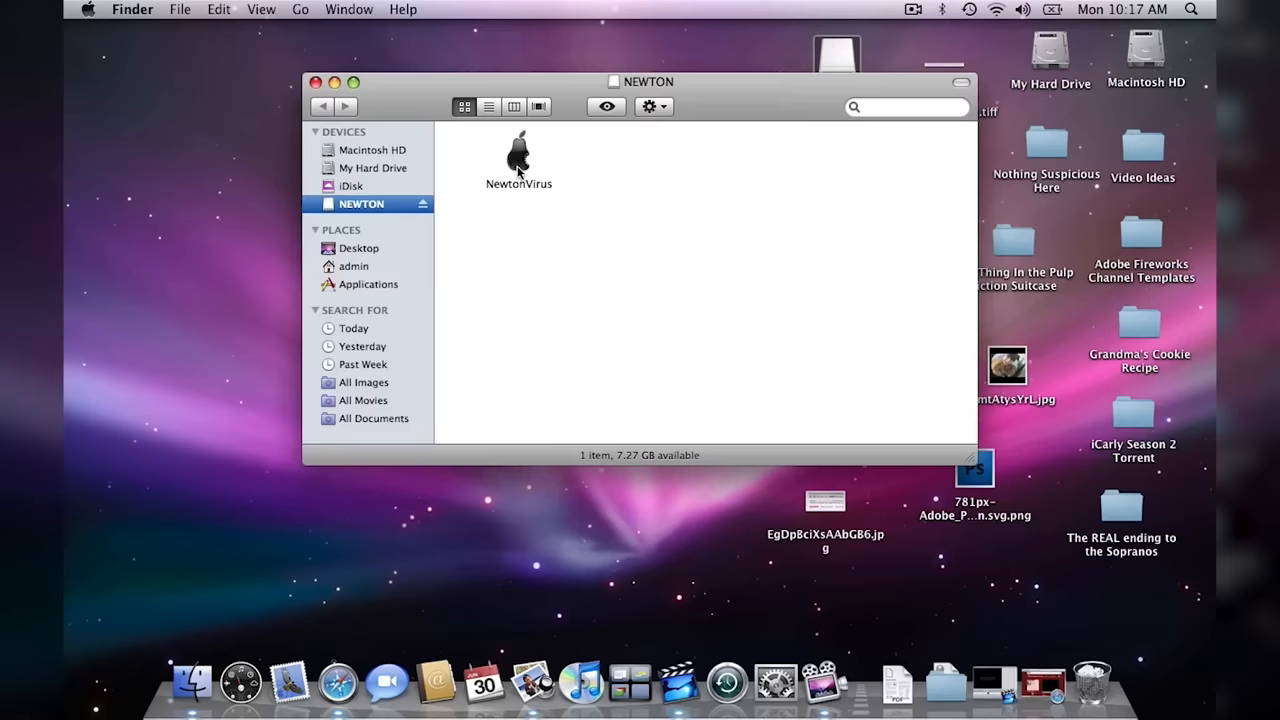
left_click(518, 155)
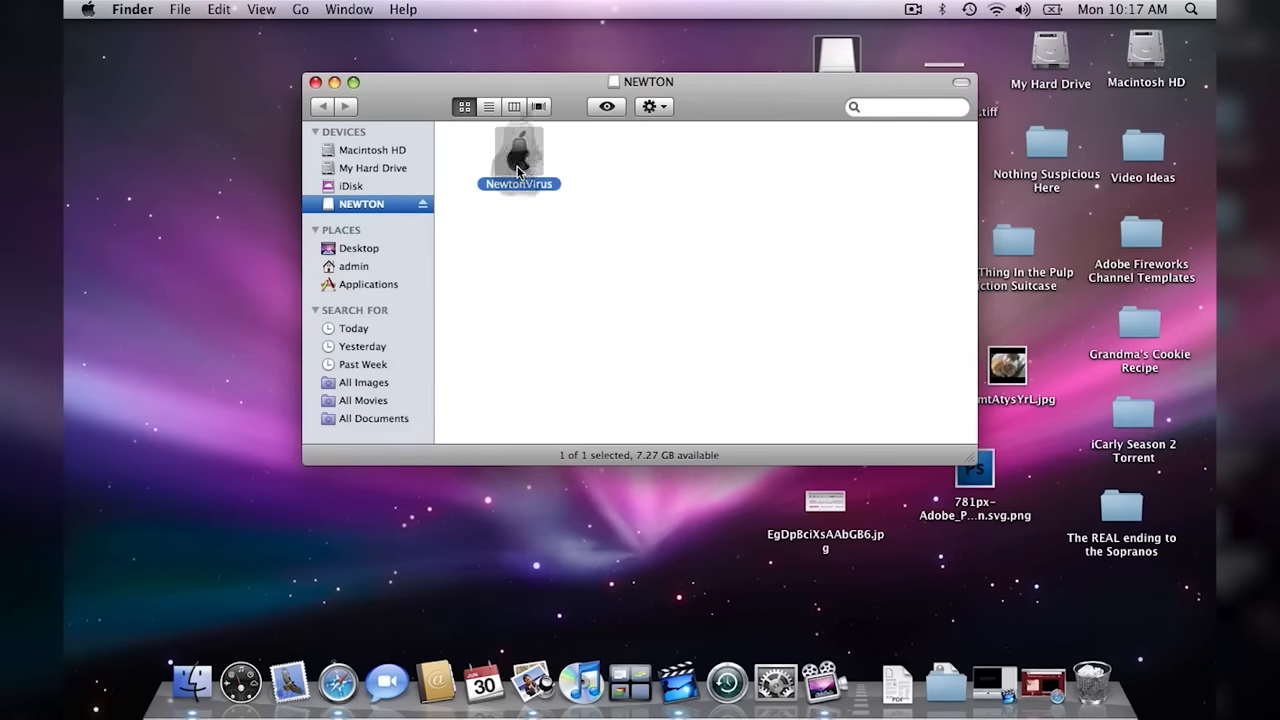
double_click(518, 155)
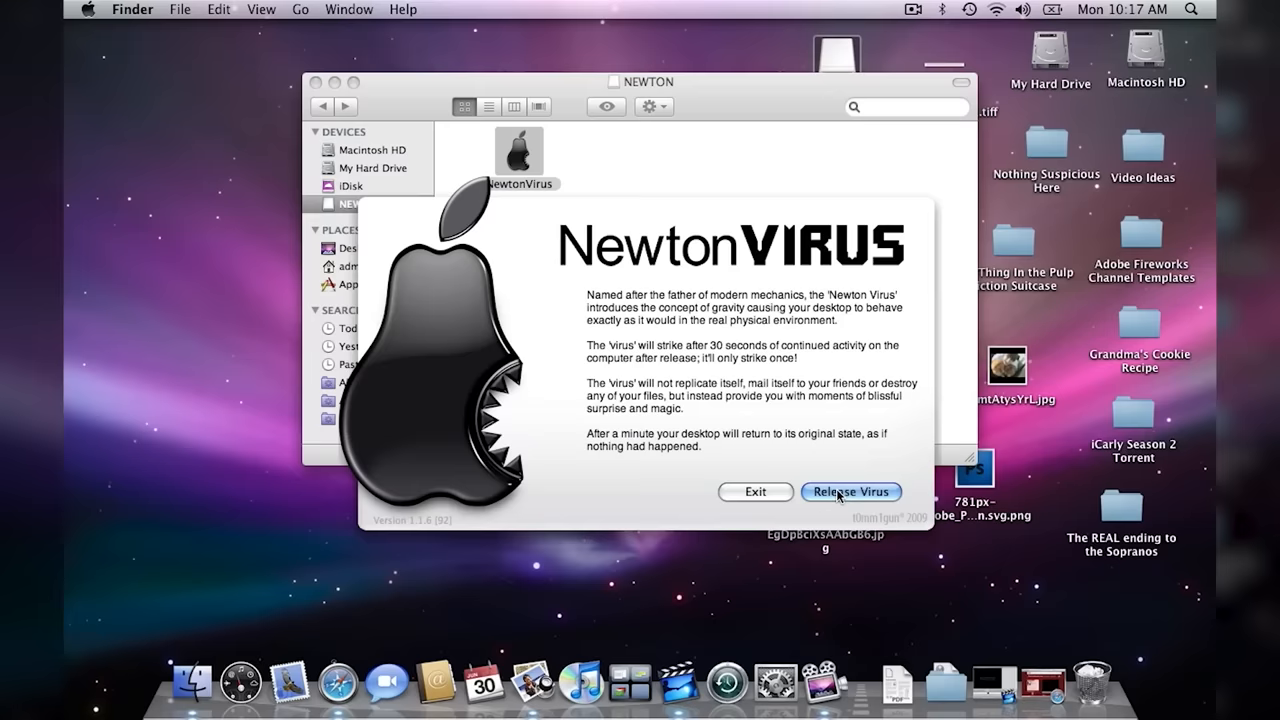
Choose Release Virus in the NewtonVirus introduction dialog.
left_click(851, 491)
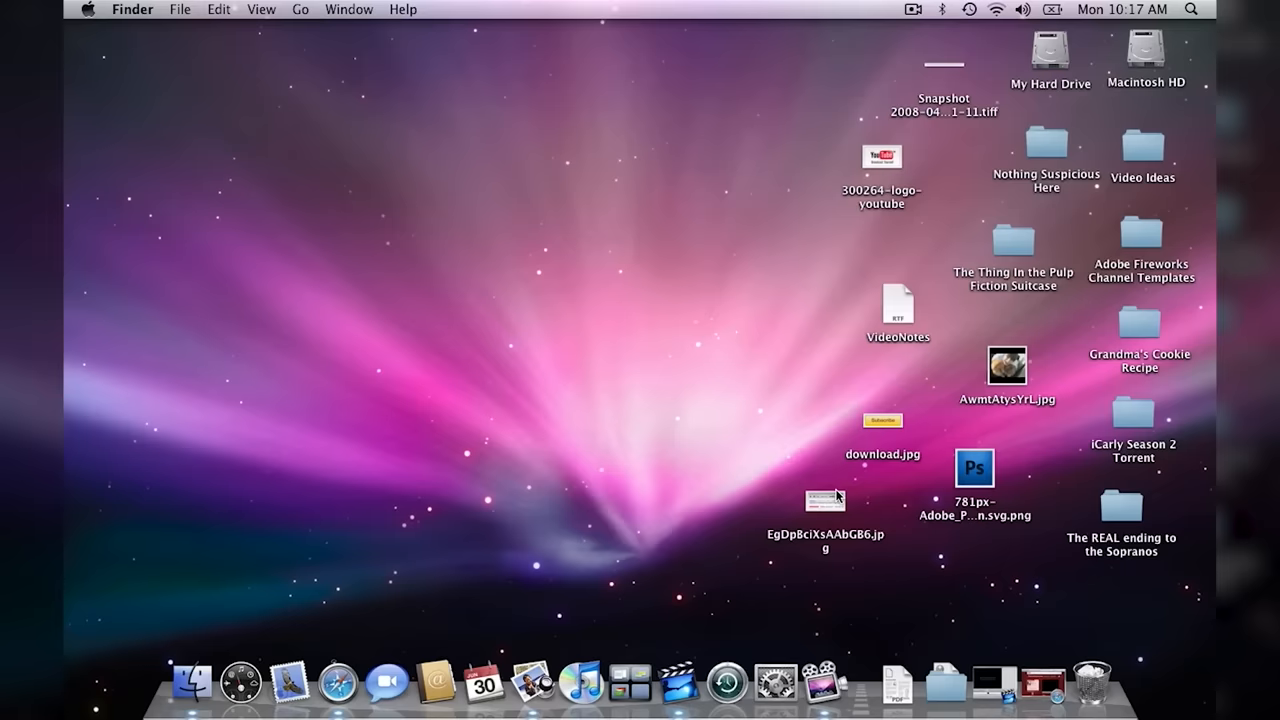
Bring up the NationSquid YouTube channel page and scroll down through it.
left_click(338, 683)
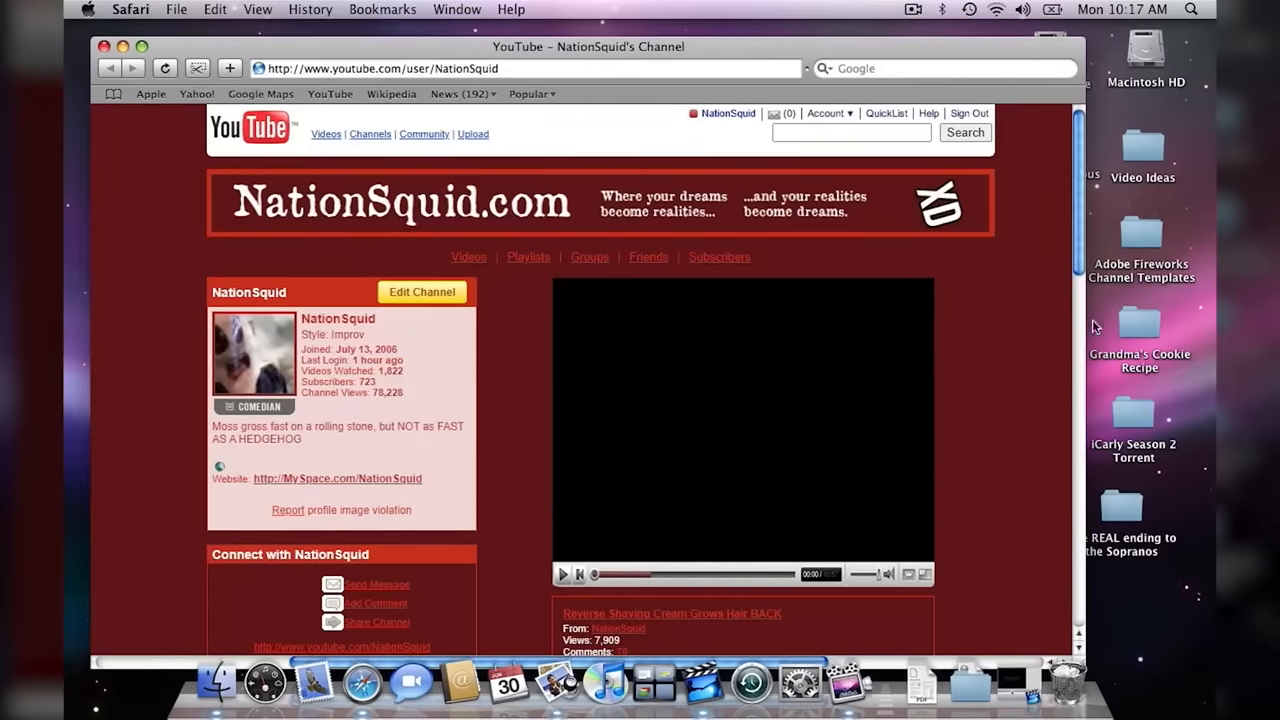
scroll("down", 3)
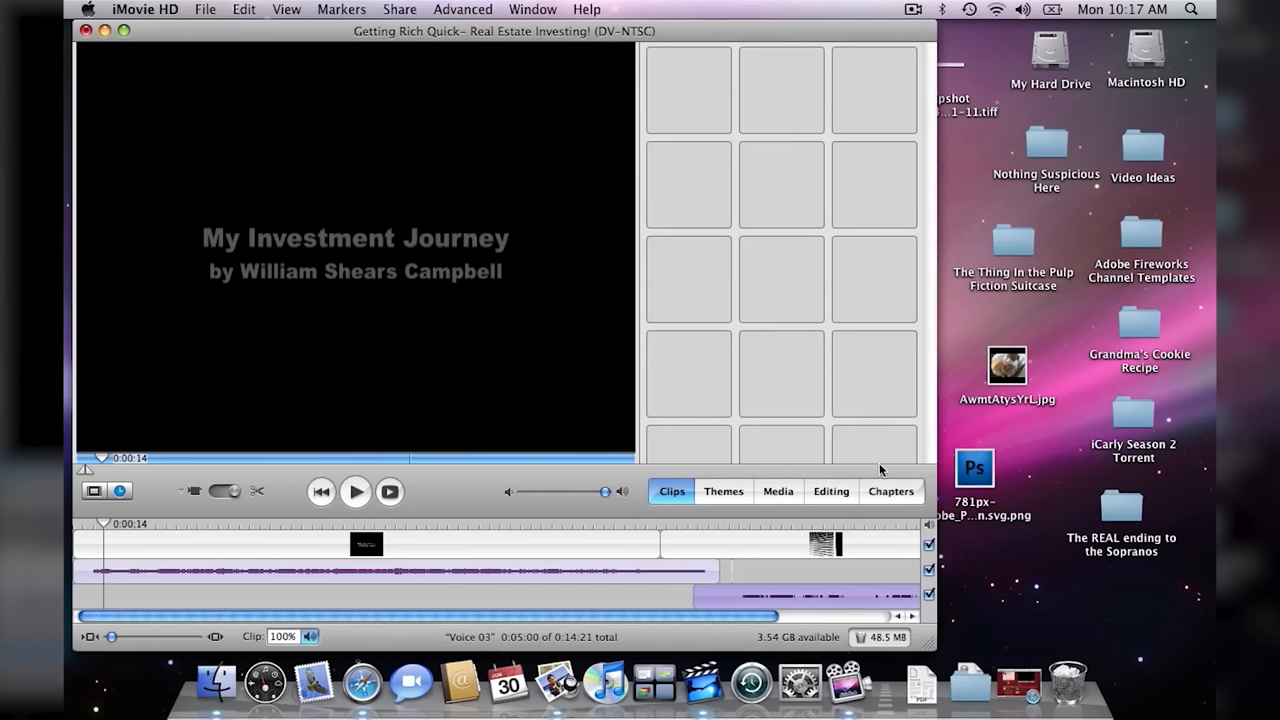
mouse_move(765, 442)
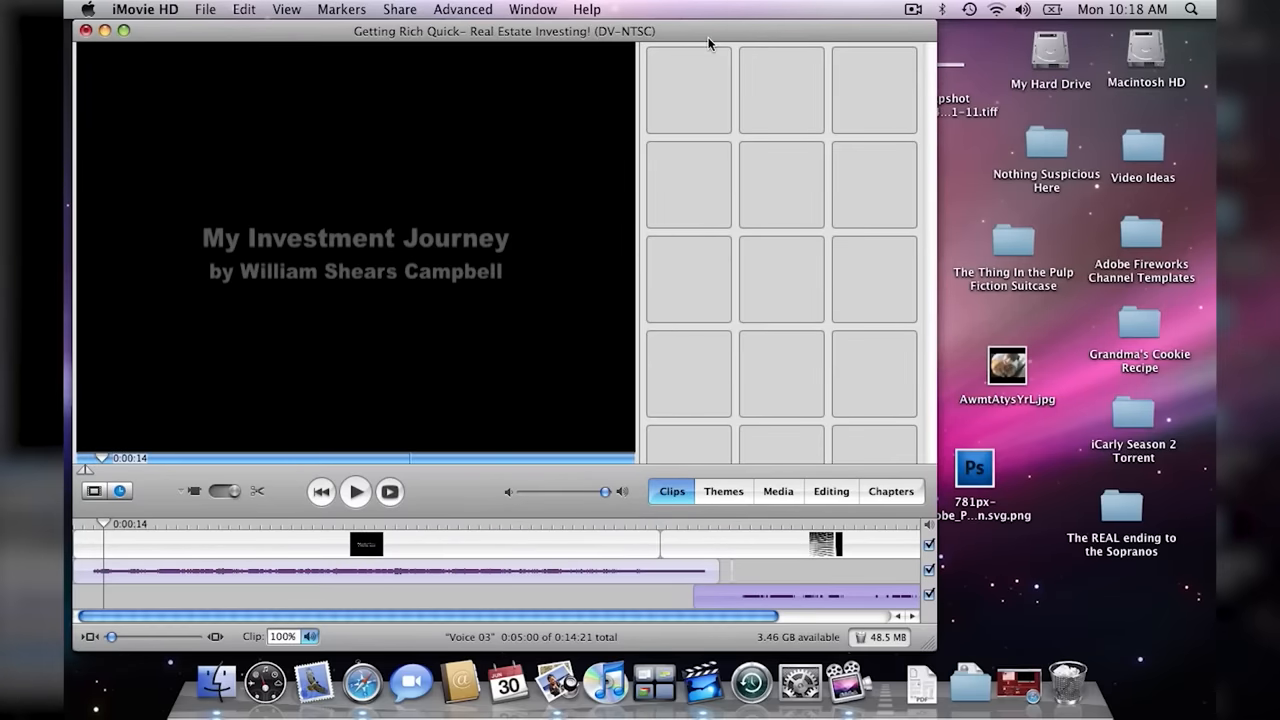
Minimize the 'My Investment Journey' iMovie HD project window.
left_click(104, 30)
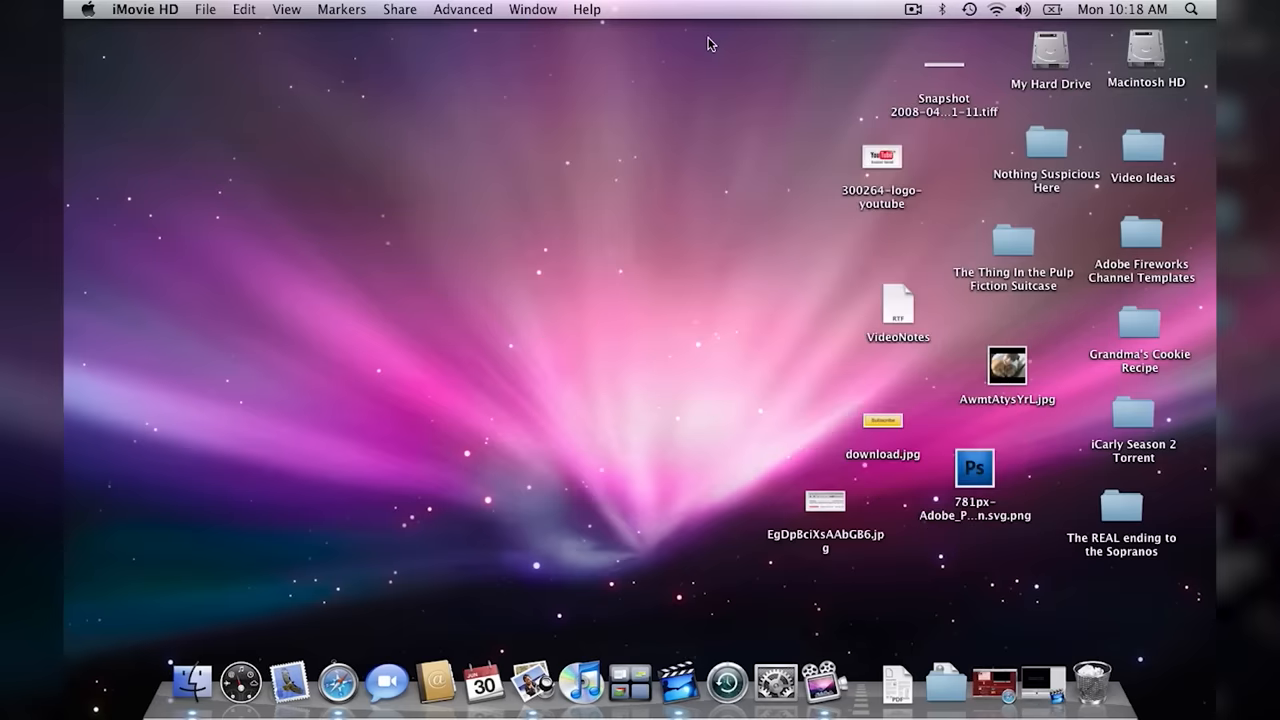